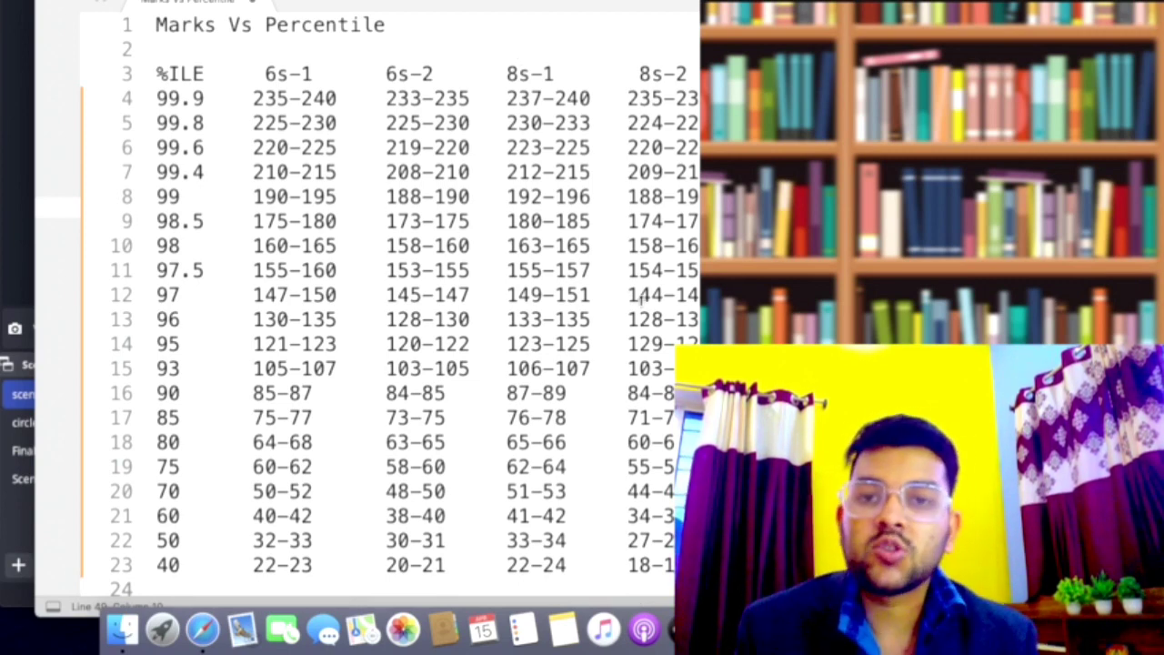
scroll(down, 3)
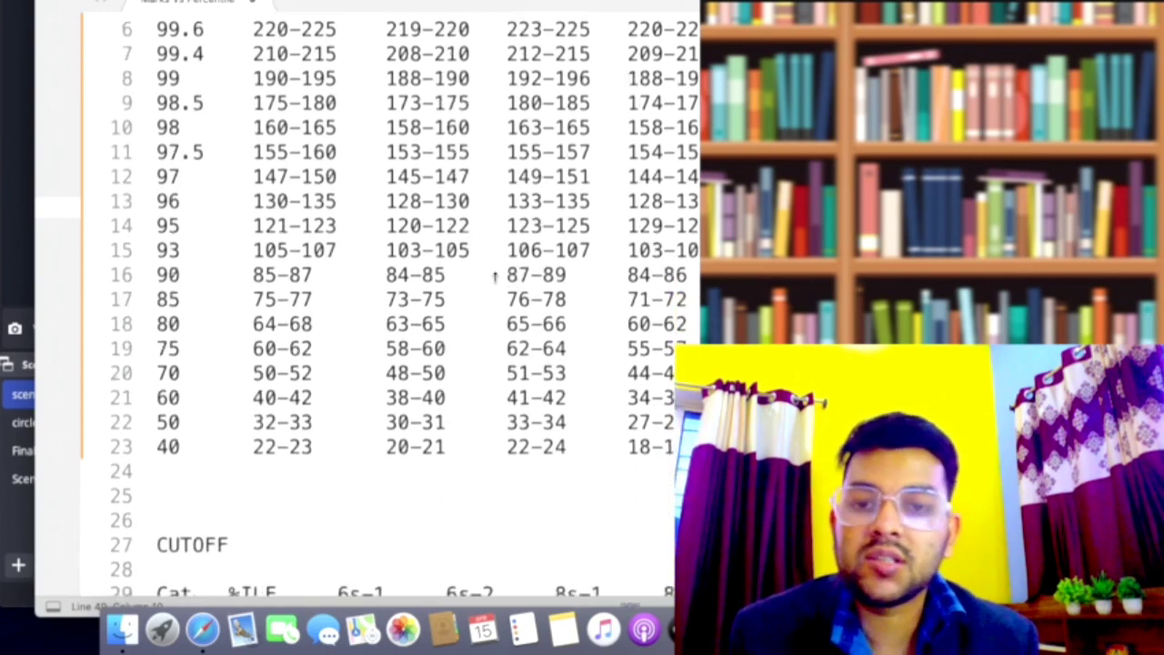
scroll(down, 3)
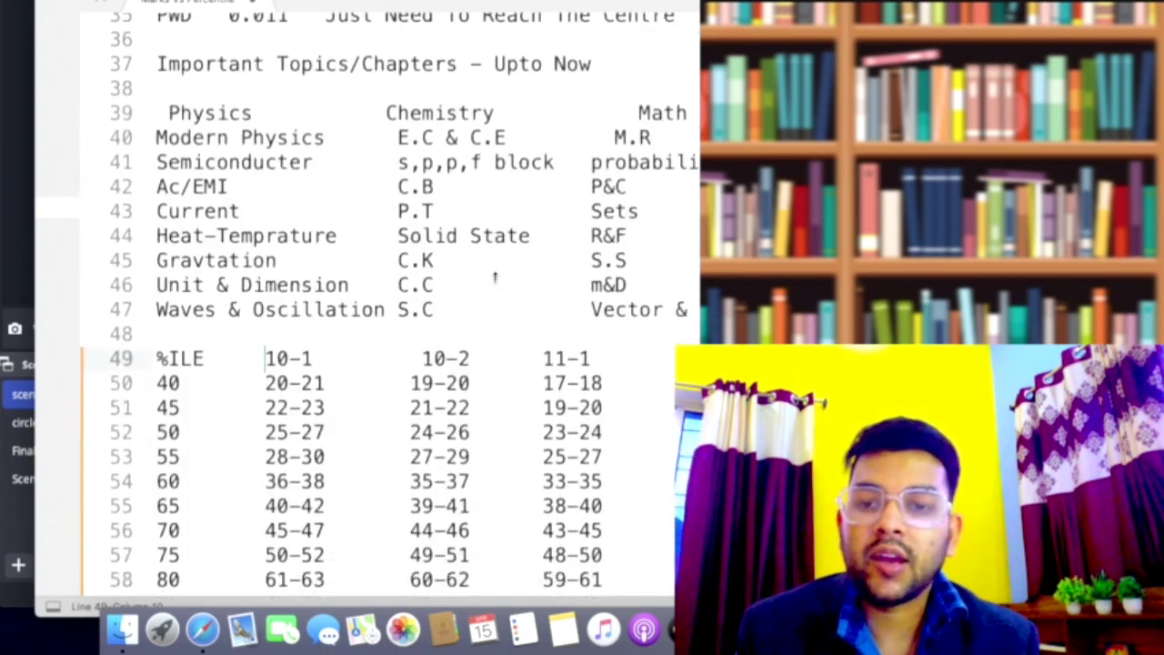
scroll(down, 3)
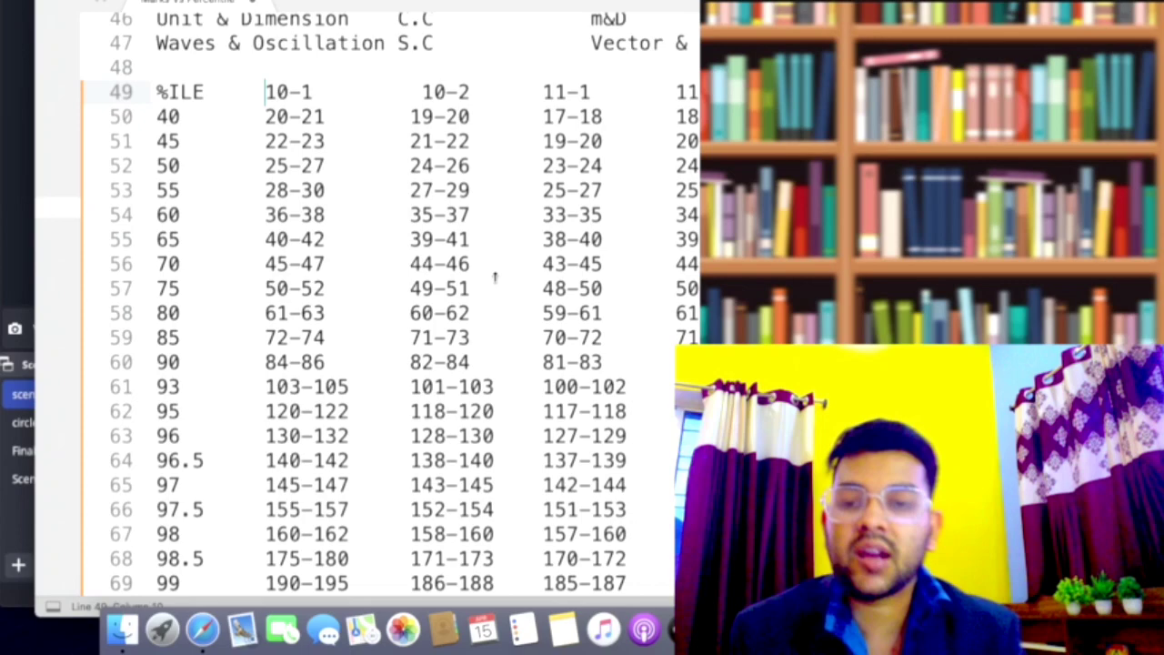
scroll(down, 3)
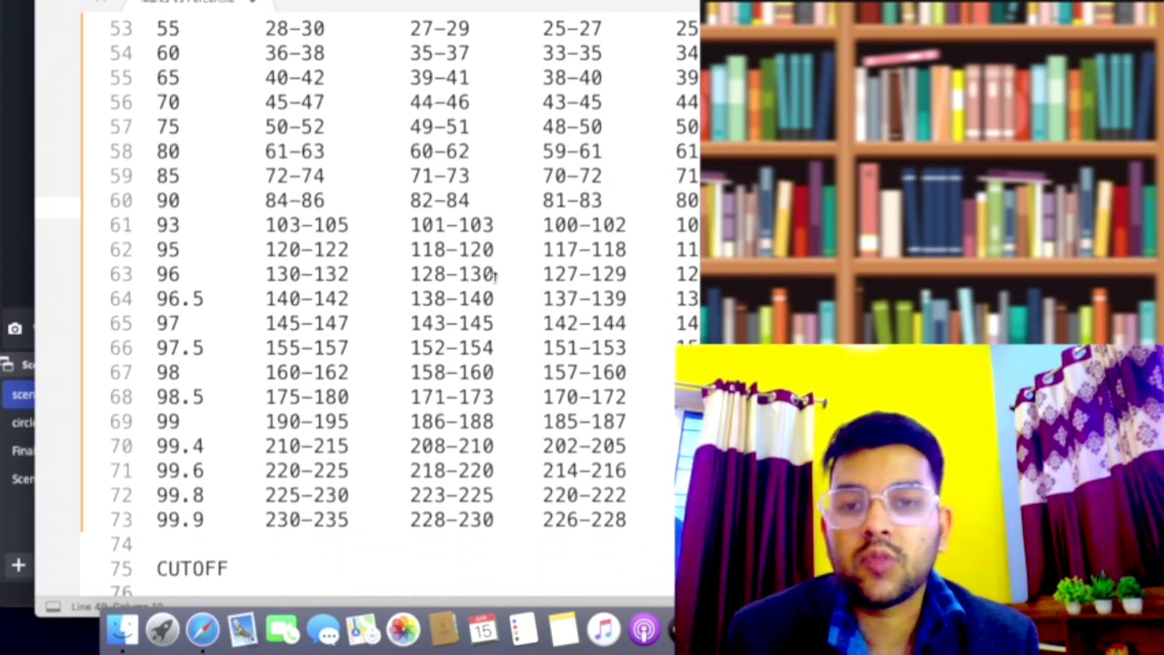
scroll(down, 3)
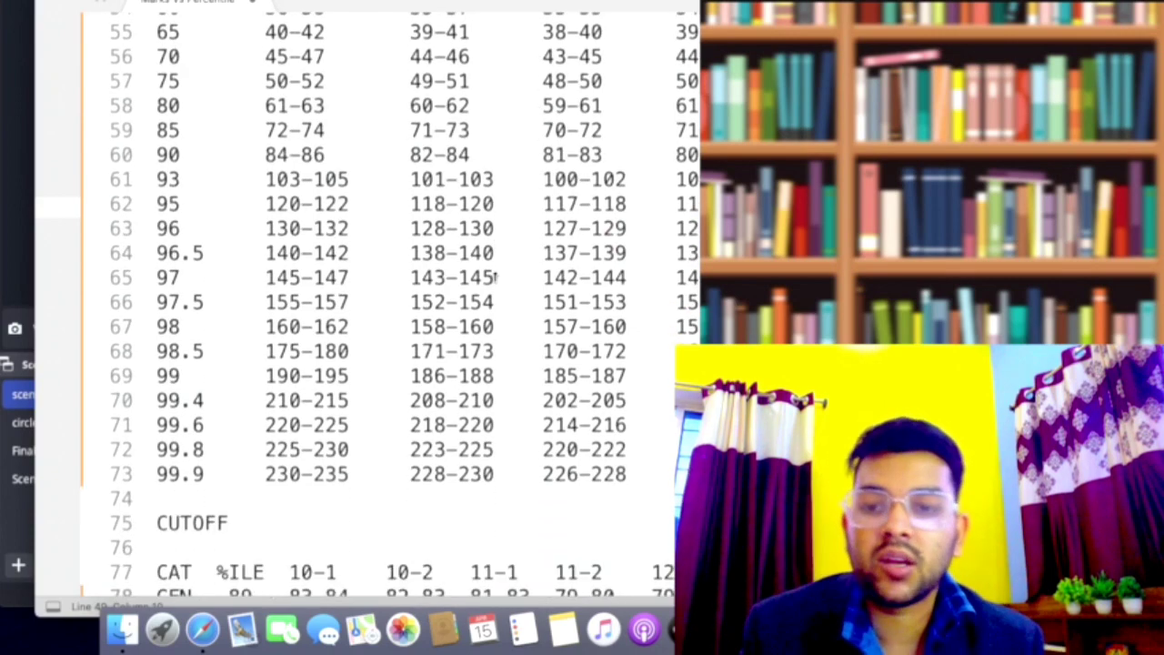
scroll(up, 3)
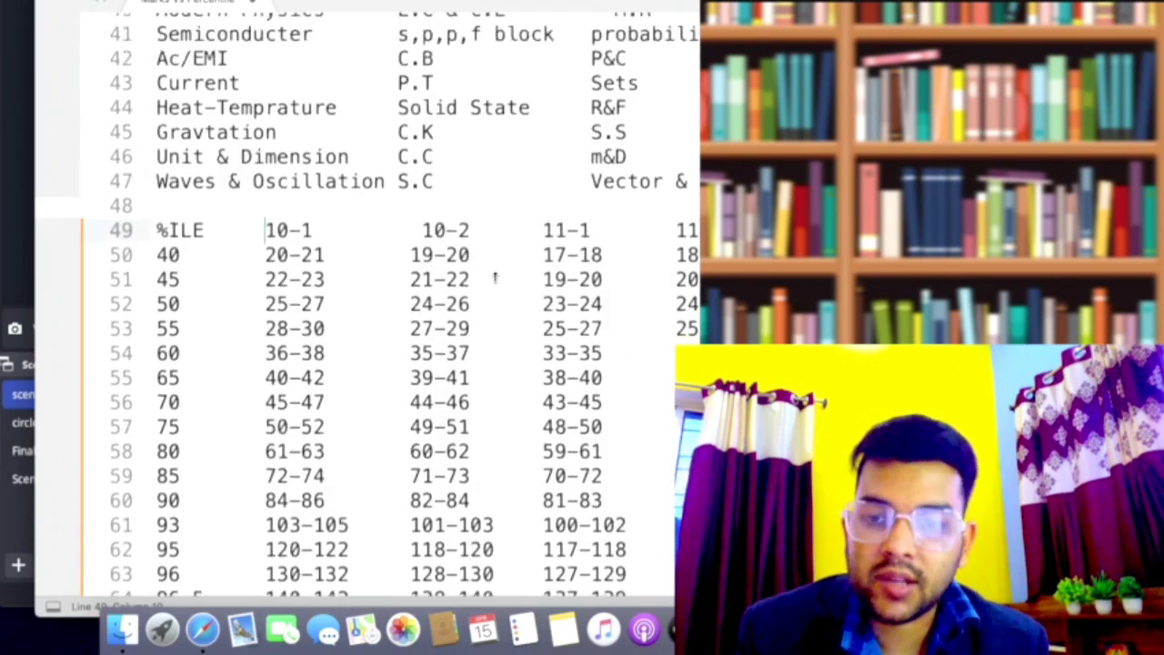
scroll(up, 3)
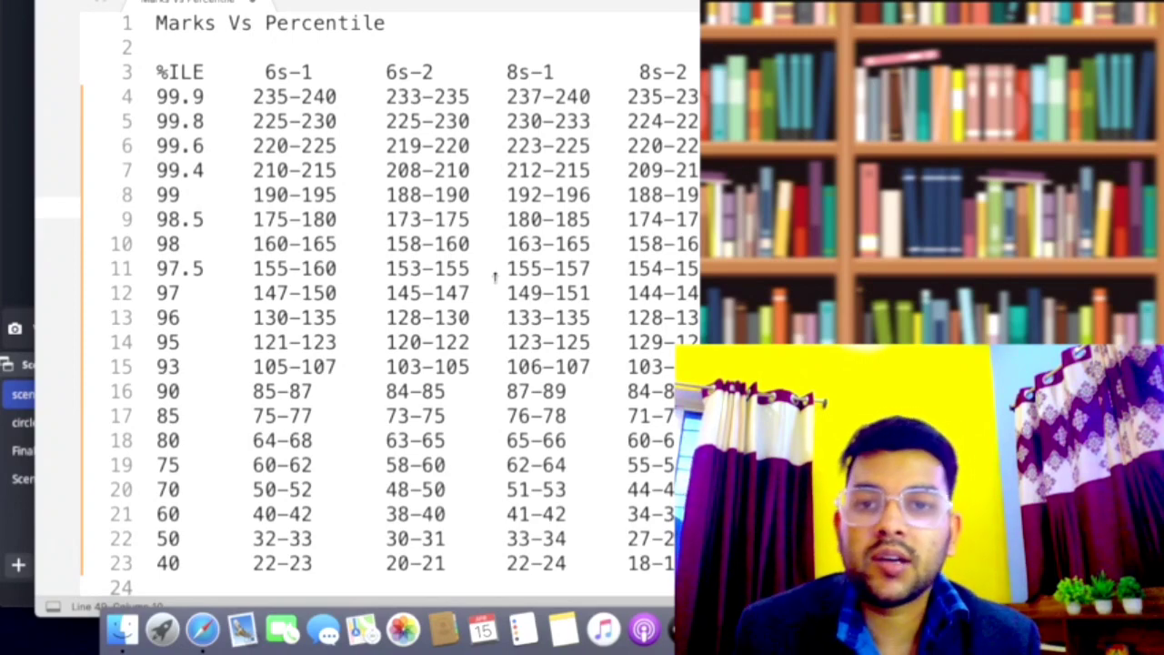
scroll(down, 3)
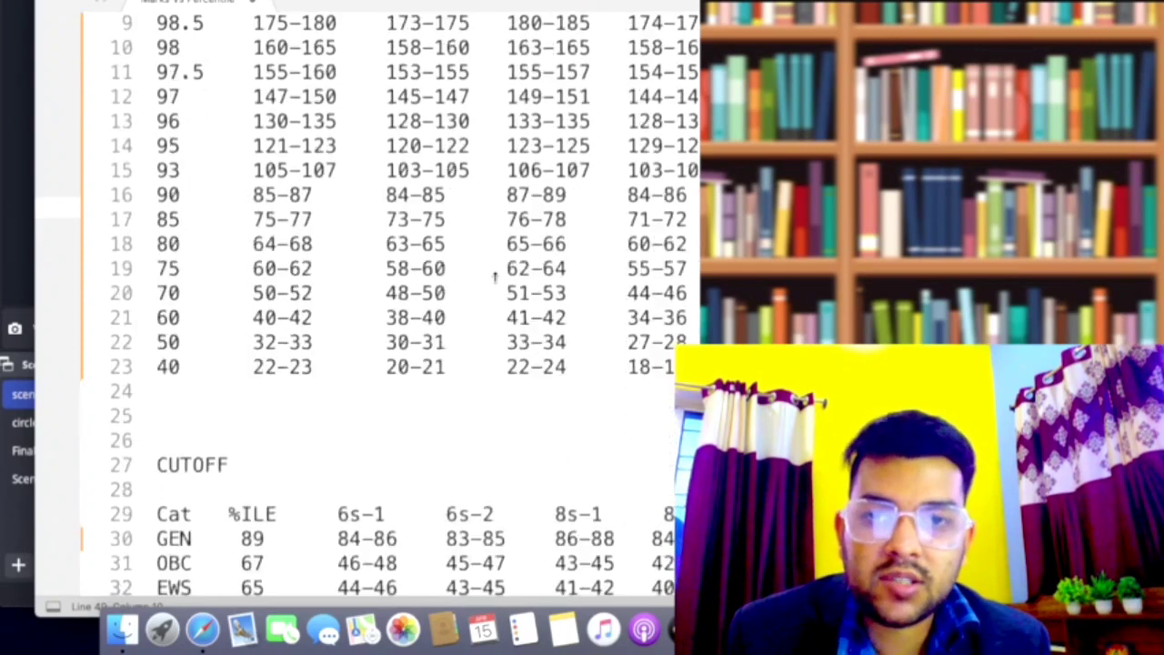
scroll(down, 3)
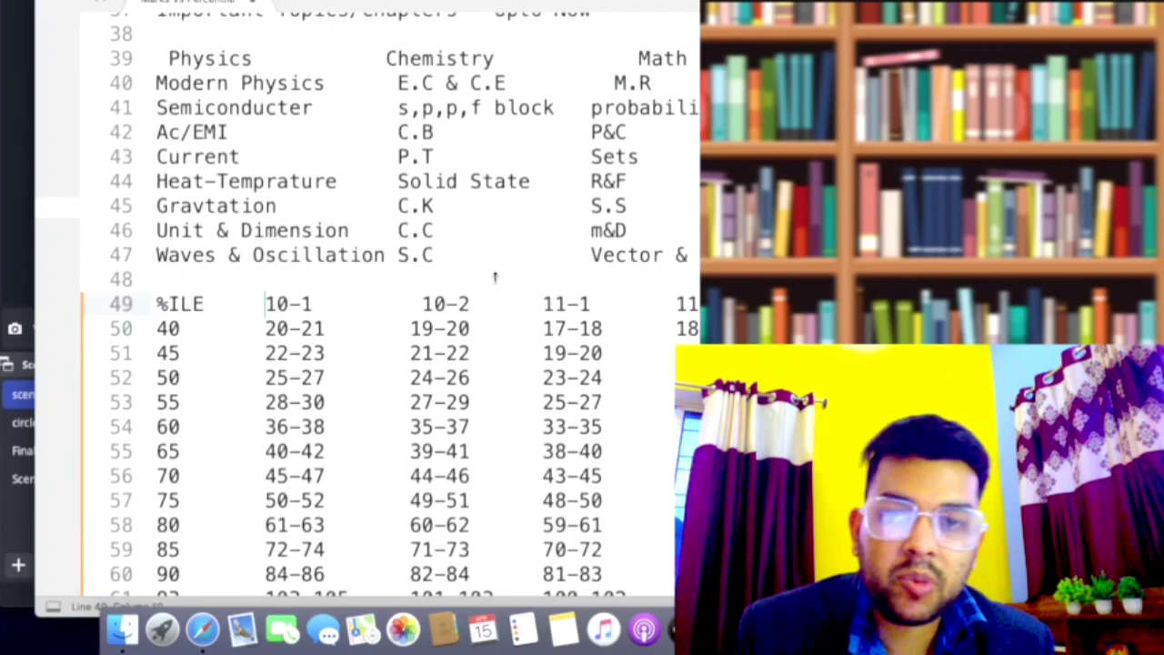
scroll(down, 3)
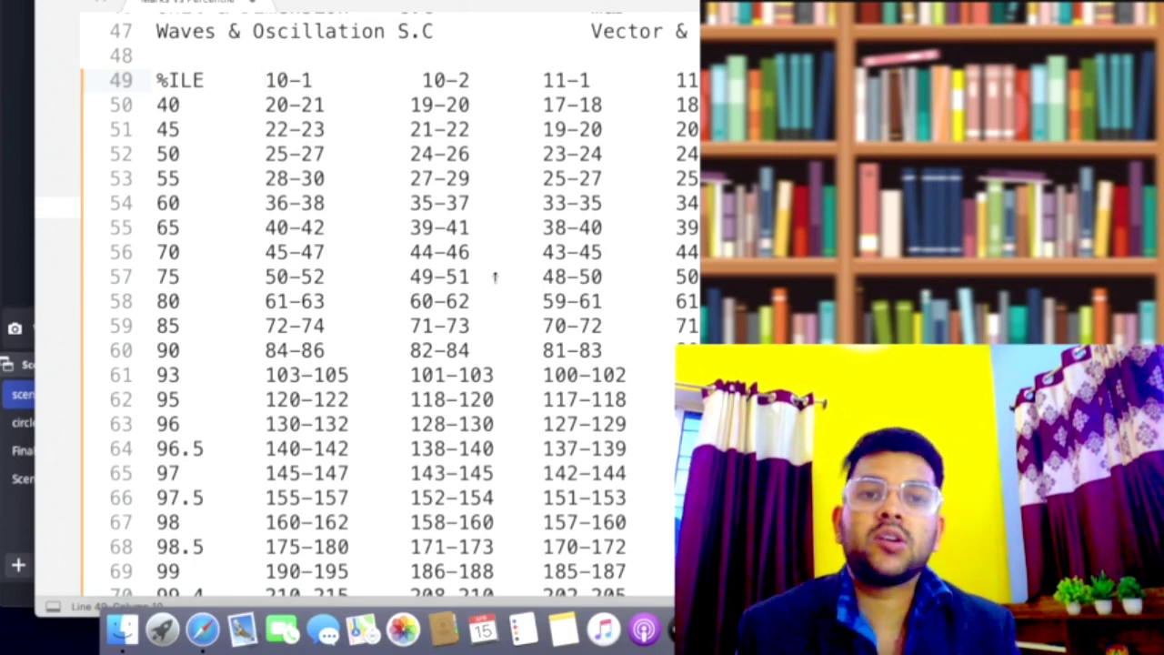
scroll(down, 3)
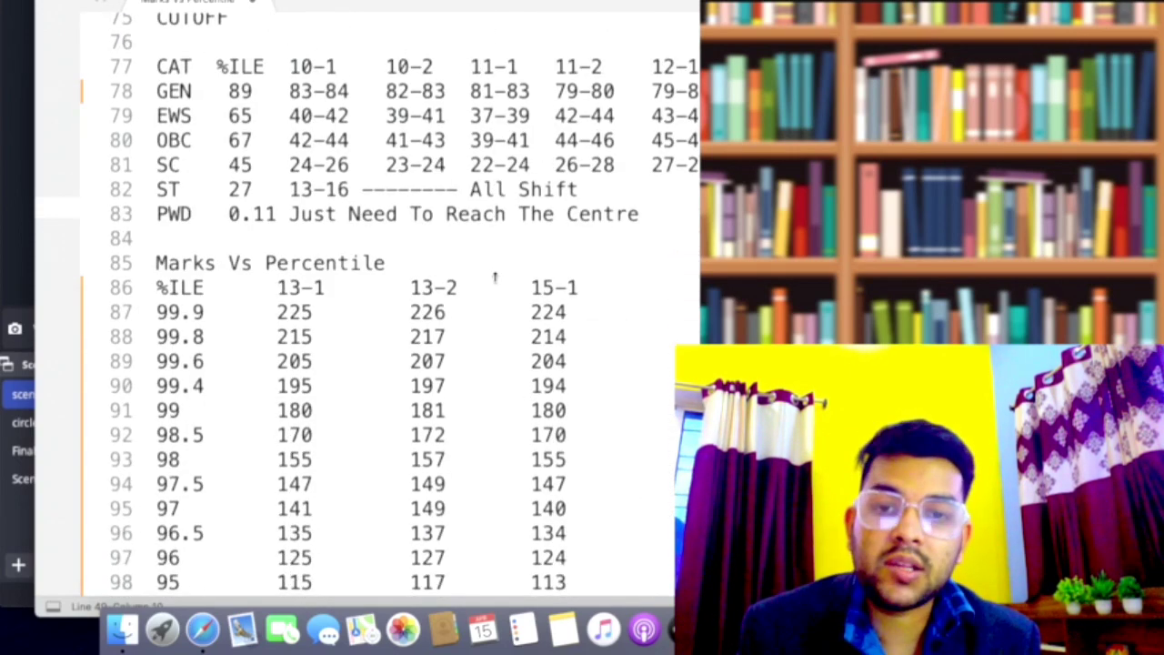
scroll(down, 3)
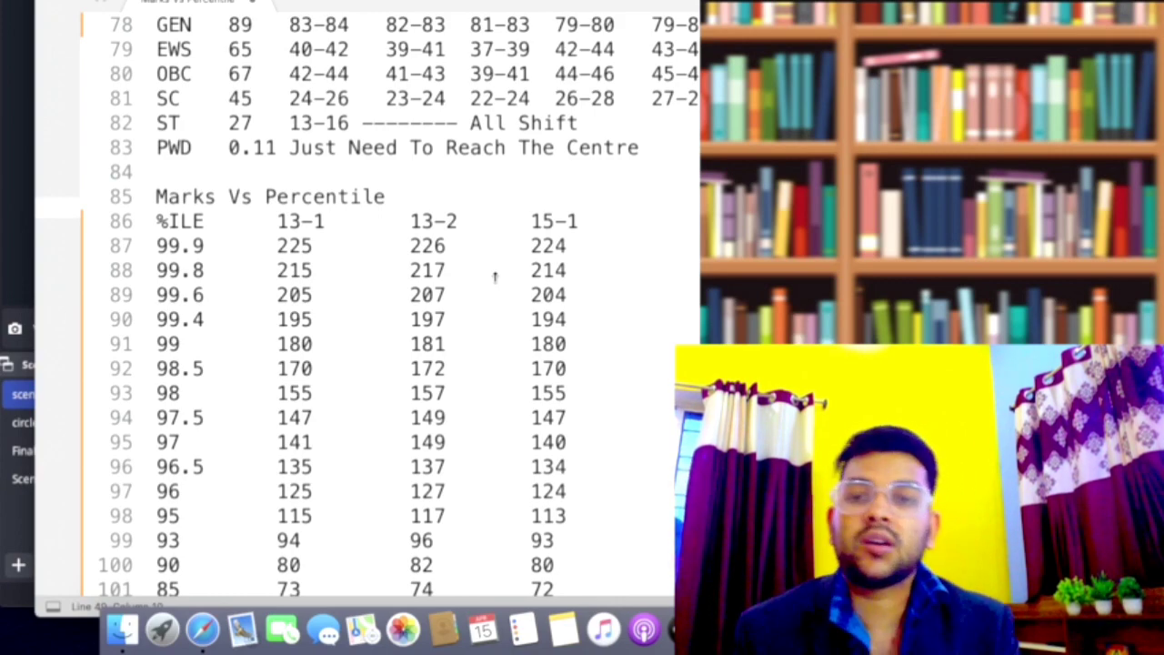
scroll(up, 3)
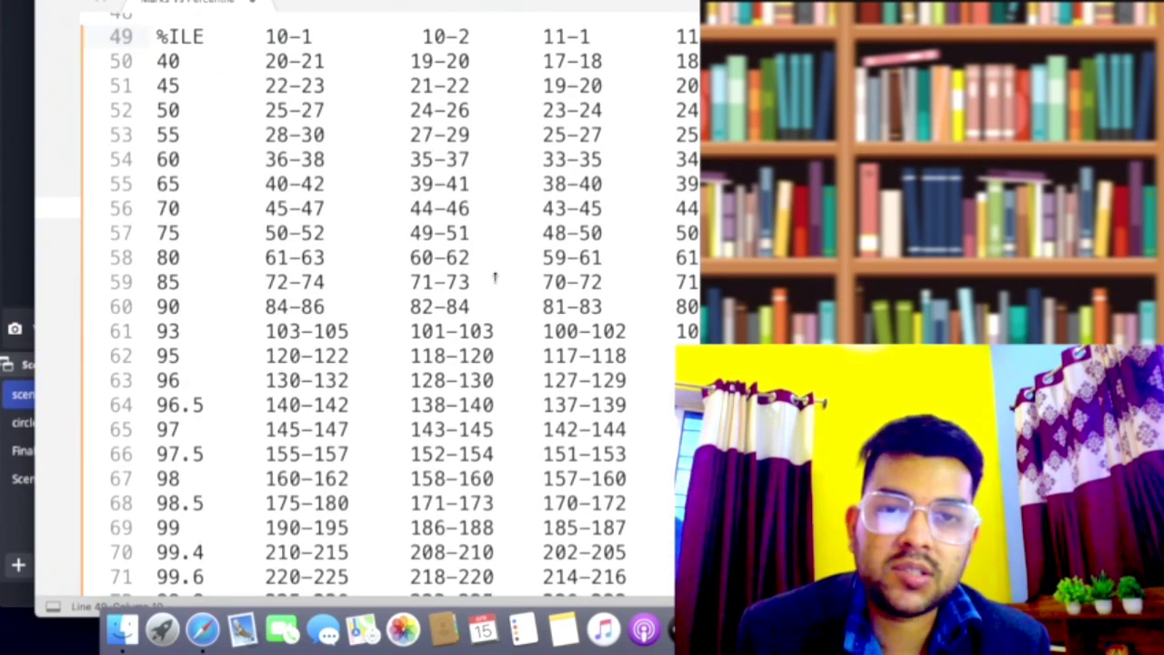